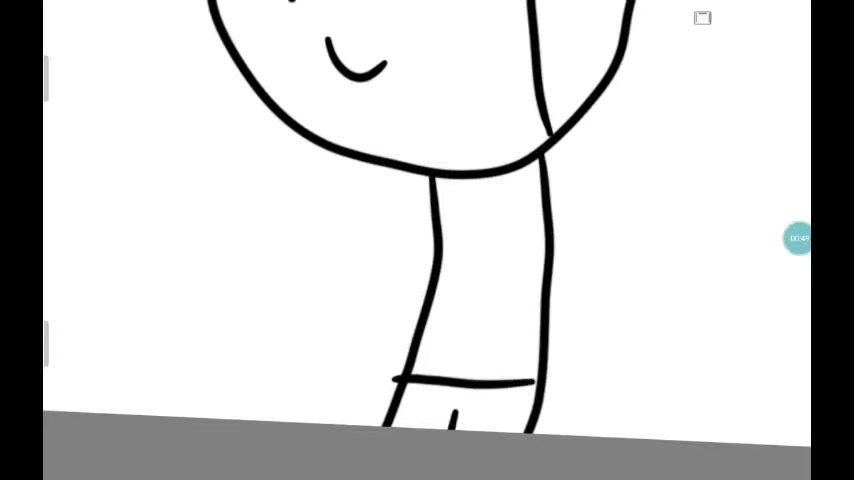
Sketch the neck and torso lines extending down from the smiling head.
{"action": "left_click_drag", "start_coordinate": [500, 176], "coordinate": [430, 290]}
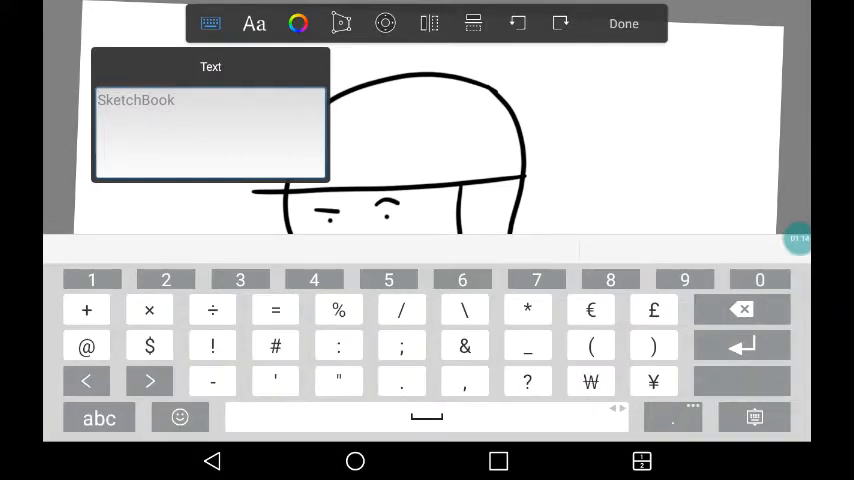
Add a 'Sup' text label next to the head using the Text tool.
{"action": "left_click", "coordinate": [100, 416]}
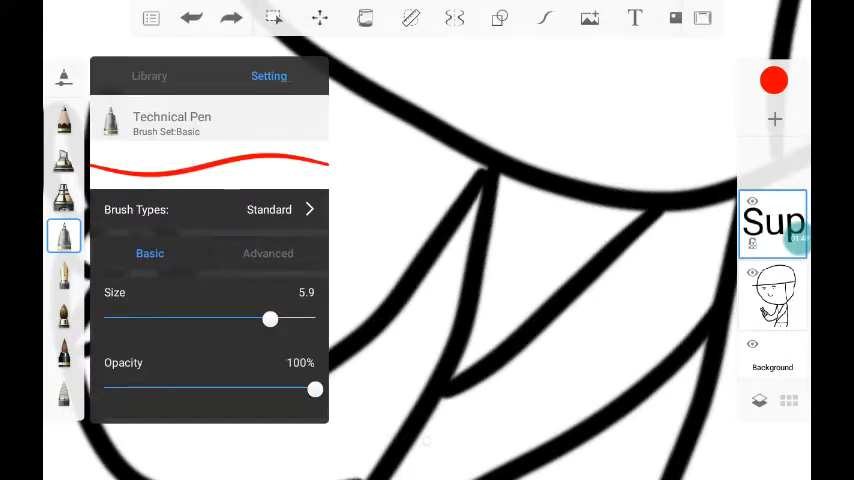
Adjust the Technical Pen stroke size before colouring the shirt red.
{"action": "left_click_drag", "start_coordinate": [270, 318], "coordinate": [286, 318]}
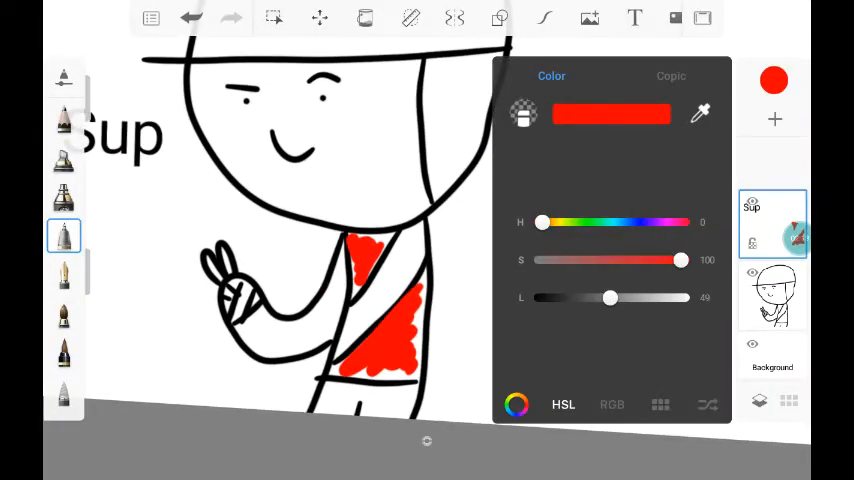
Shift the hue toward orange and lower lightness to get a dark brown colour.
{"action": "left_click_drag", "start_coordinate": [542, 222], "coordinate": [562, 222]}
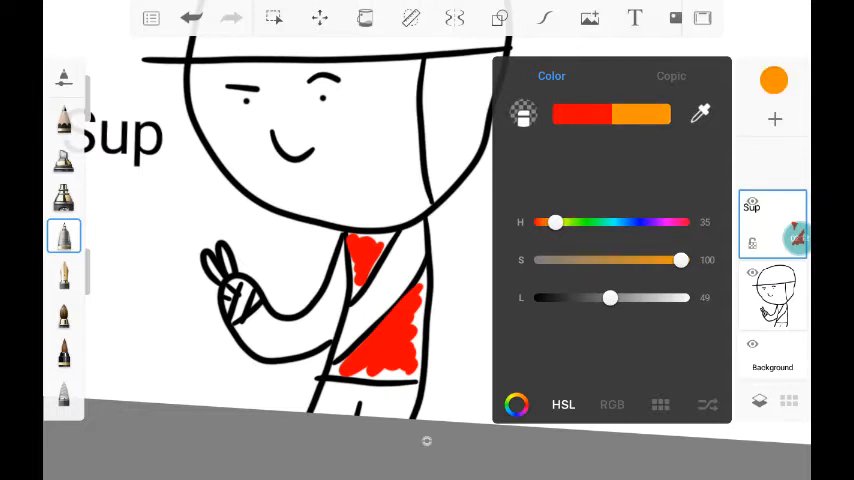
{"action": "left_click_drag", "start_coordinate": [610, 296], "coordinate": [572, 296]}
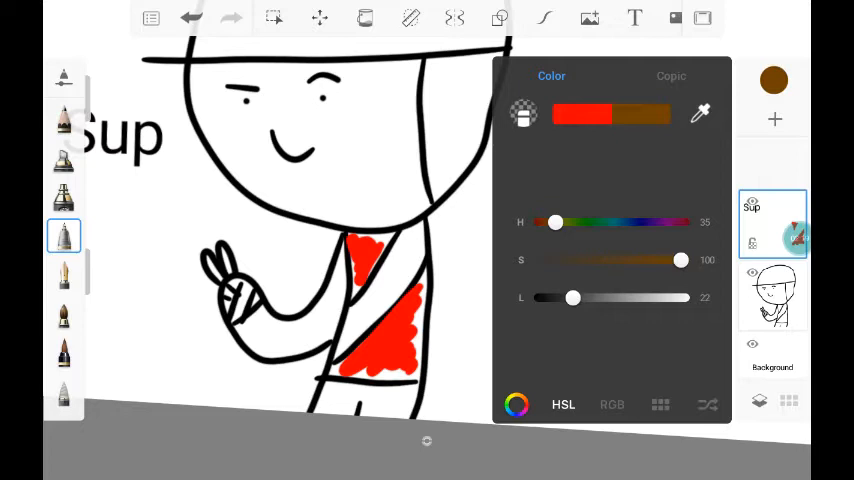